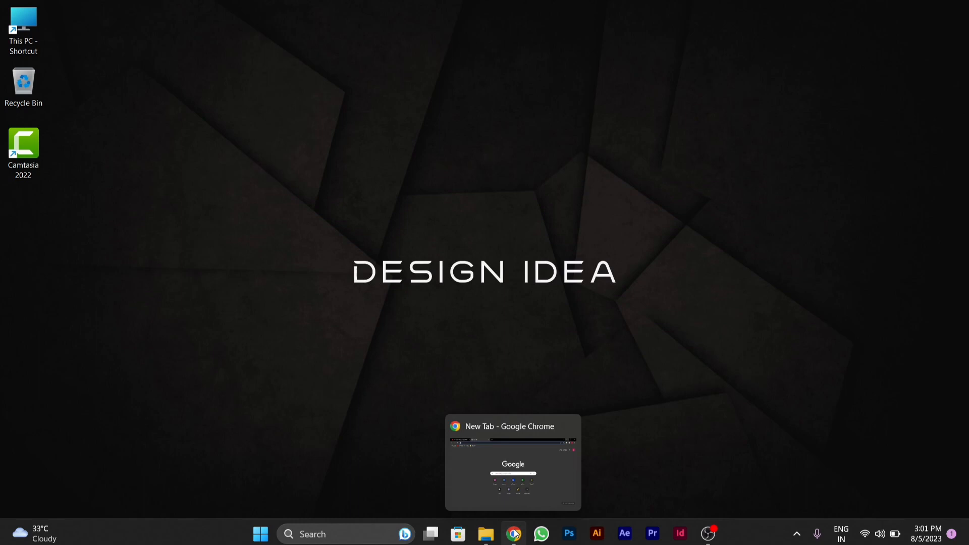
Step: Bring the New Tab Chrome window forward from the taskbar preview
click(512, 533)
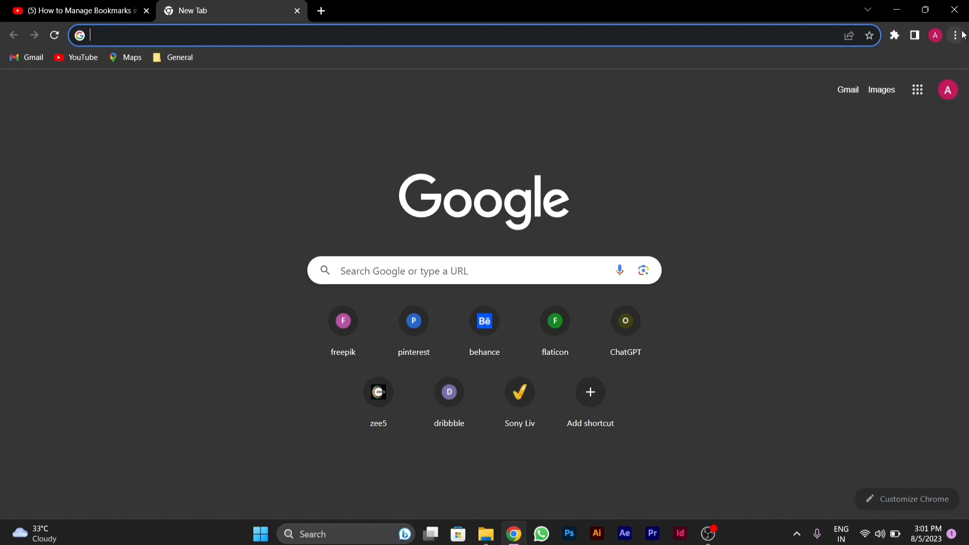
click(957, 35)
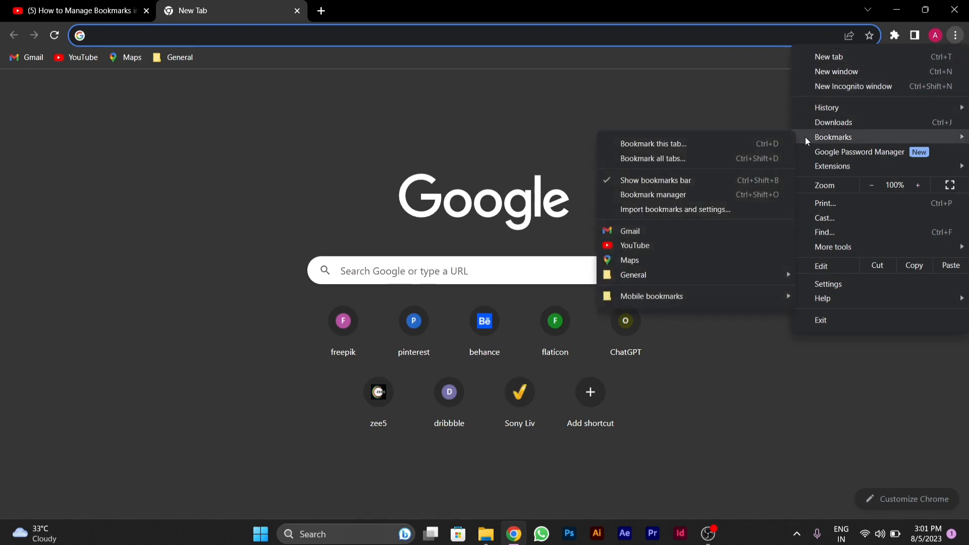
mouse_move(654, 179)
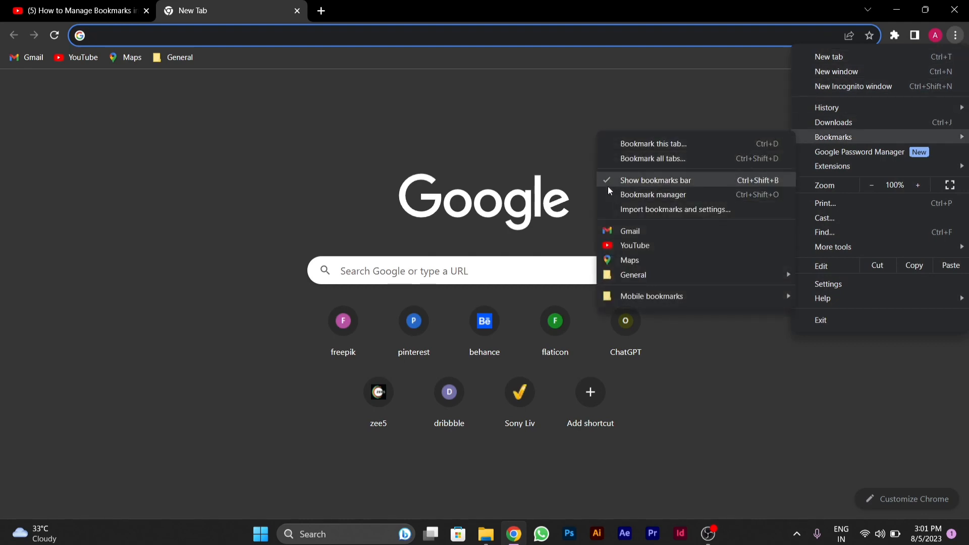
mouse_move(611, 186)
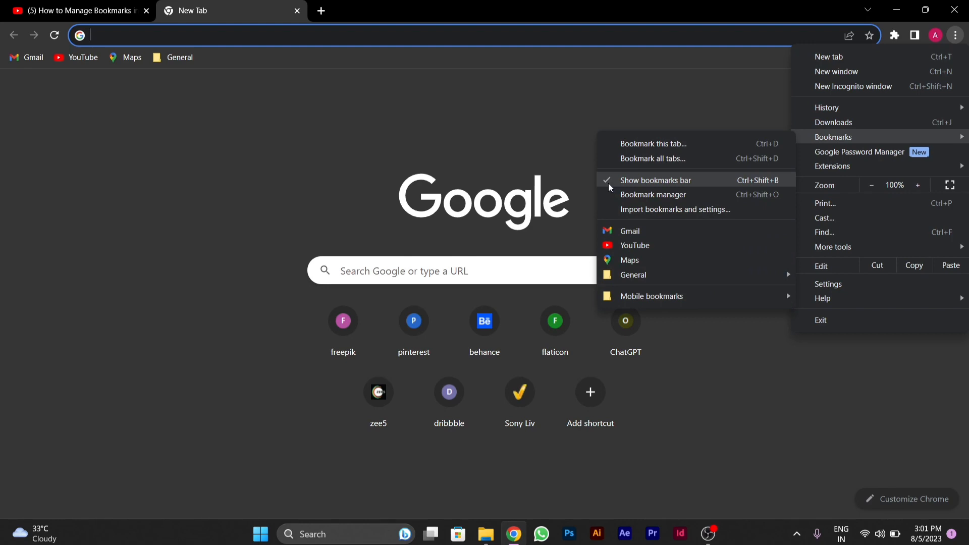
mouse_move(598, 185)
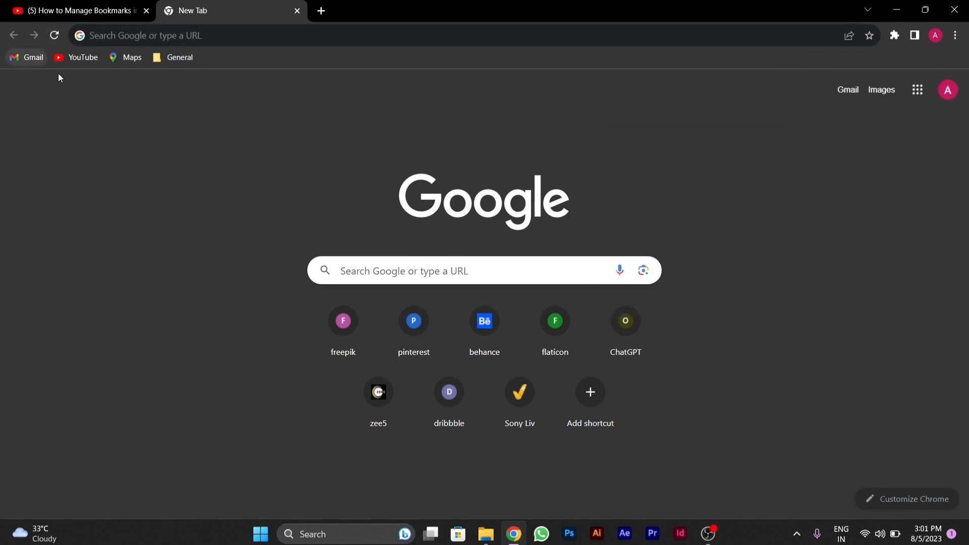
mouse_move(55, 58)
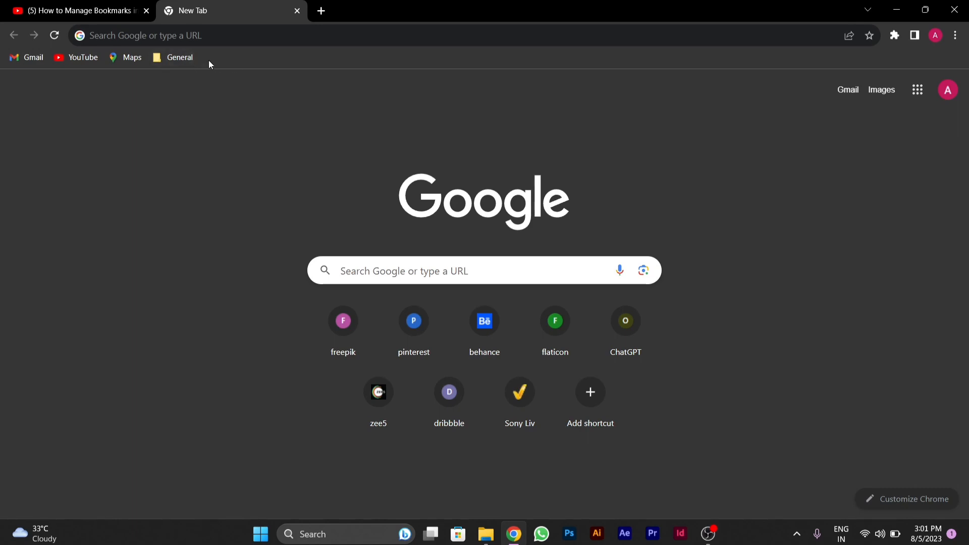
mouse_move(233, 75)
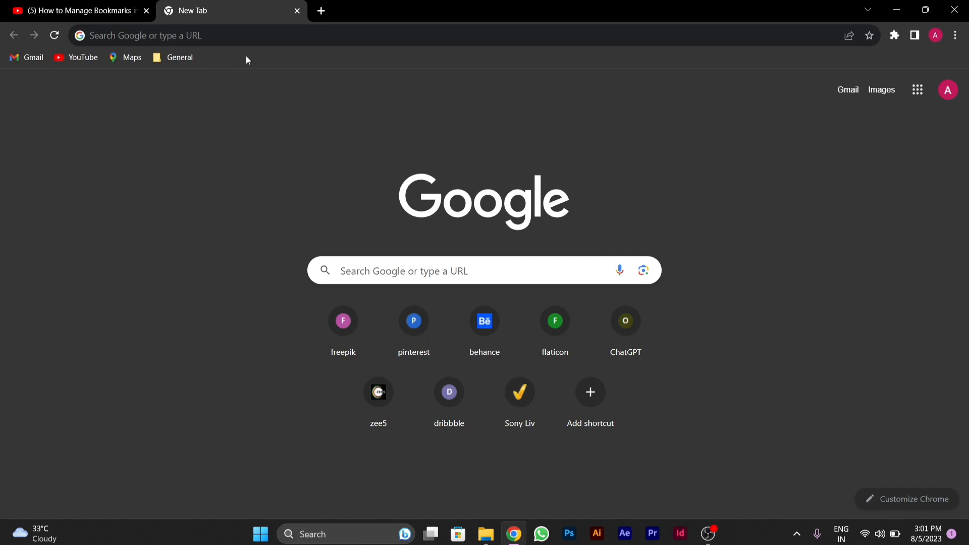
Step: Create a bookmarks-bar folder named 'website' via the bar's Add folder option
right_click(179, 57)
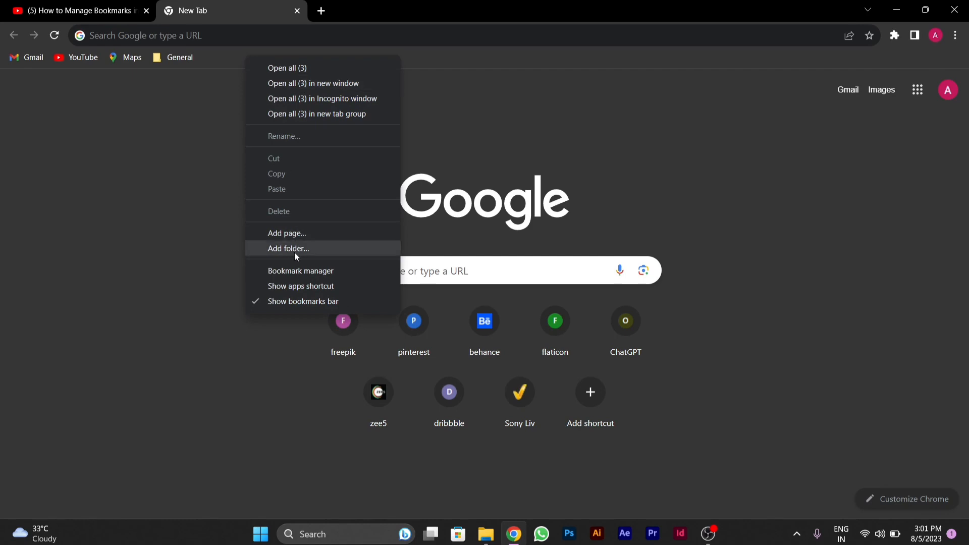
mouse_move(279, 258)
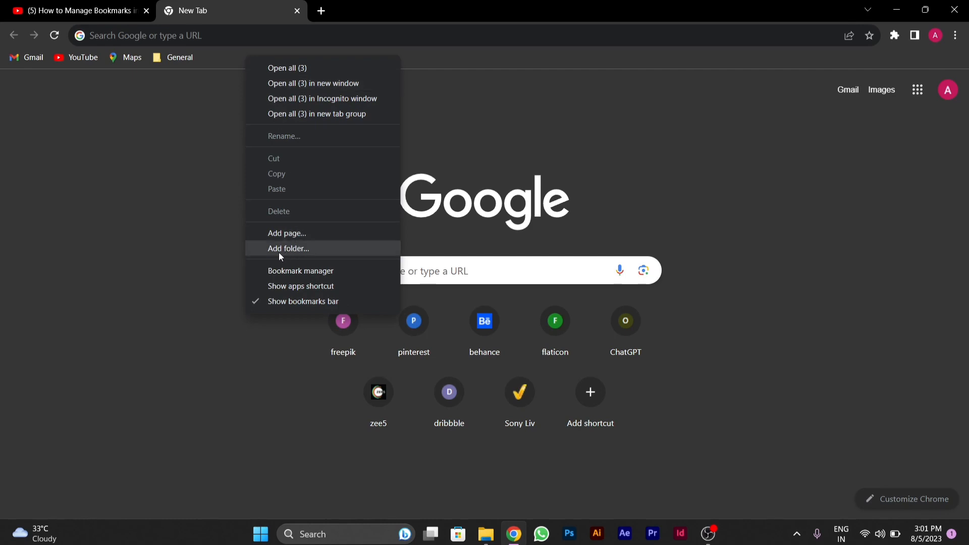
click(288, 248)
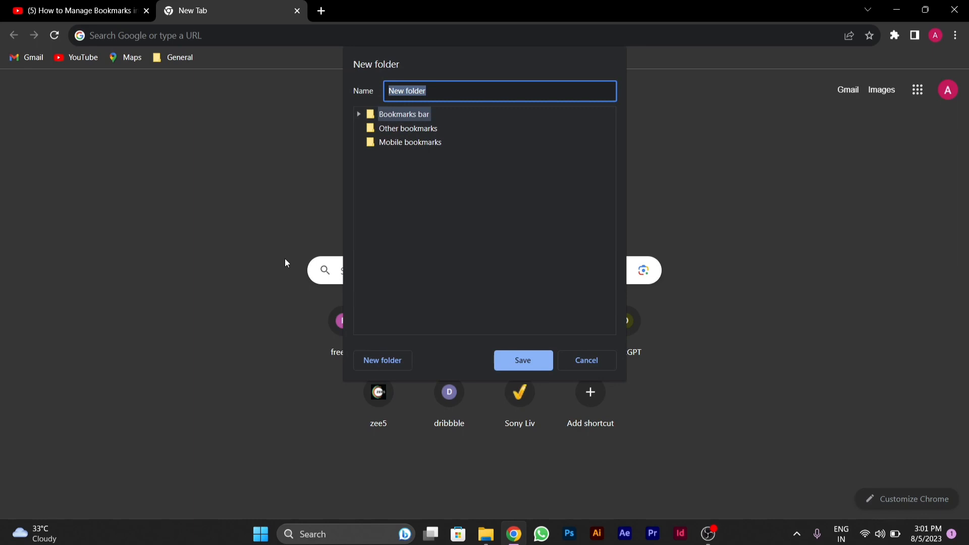
text(websitr)
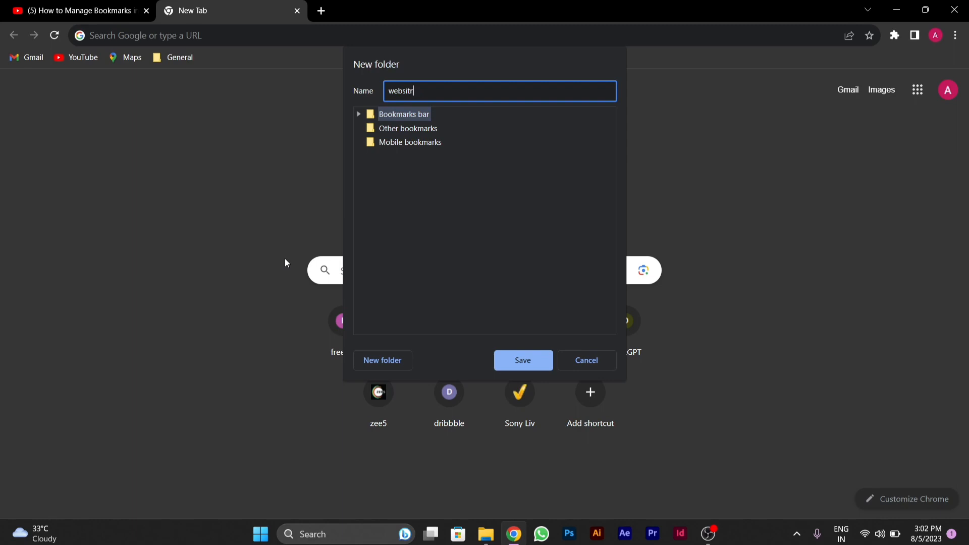
text(website)
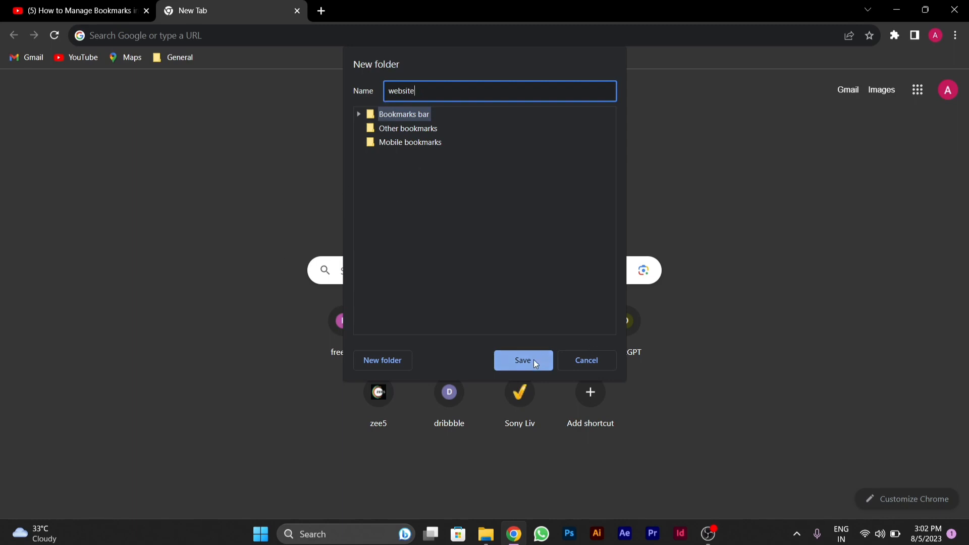
click(522, 360)
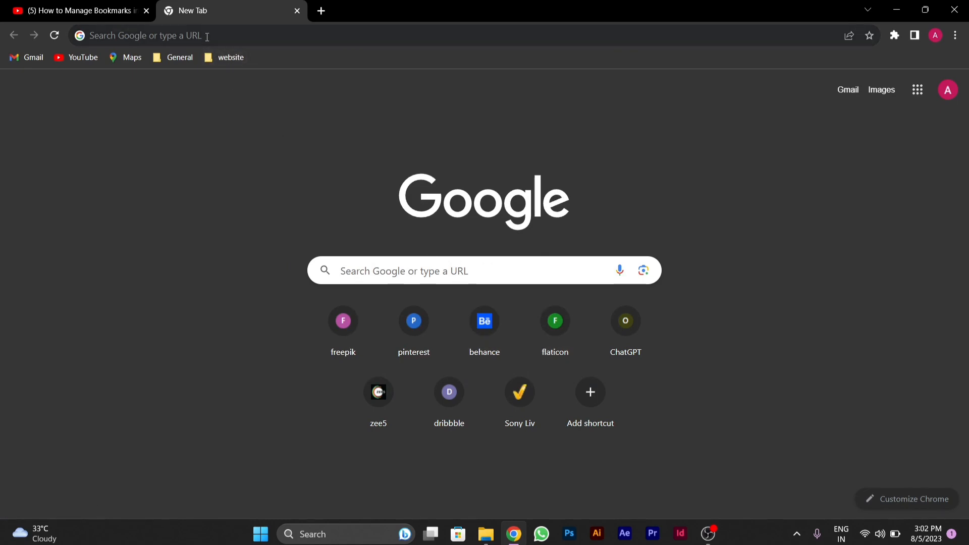
Step: Enter 'microsoft' in the address bar to load microsoft.com
click(146, 35)
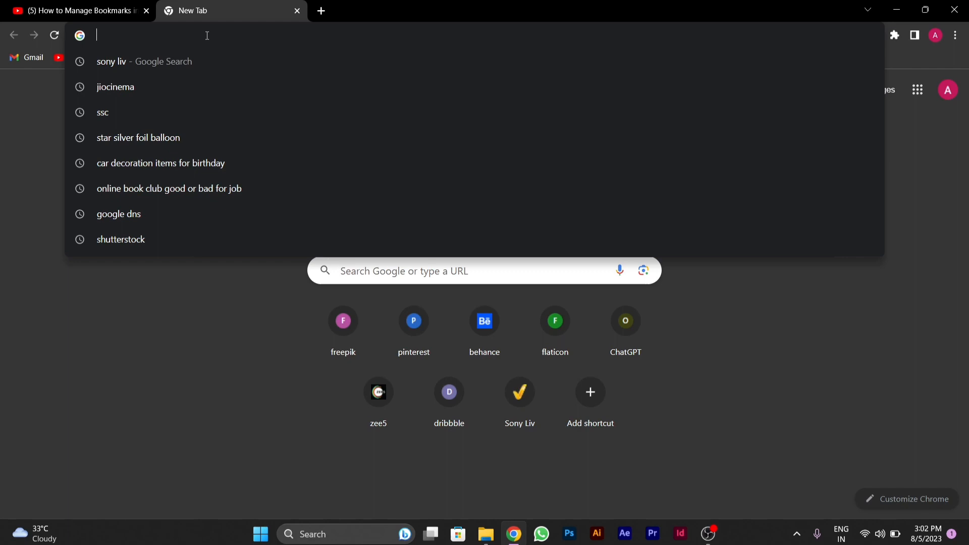
text(maps.google.co)
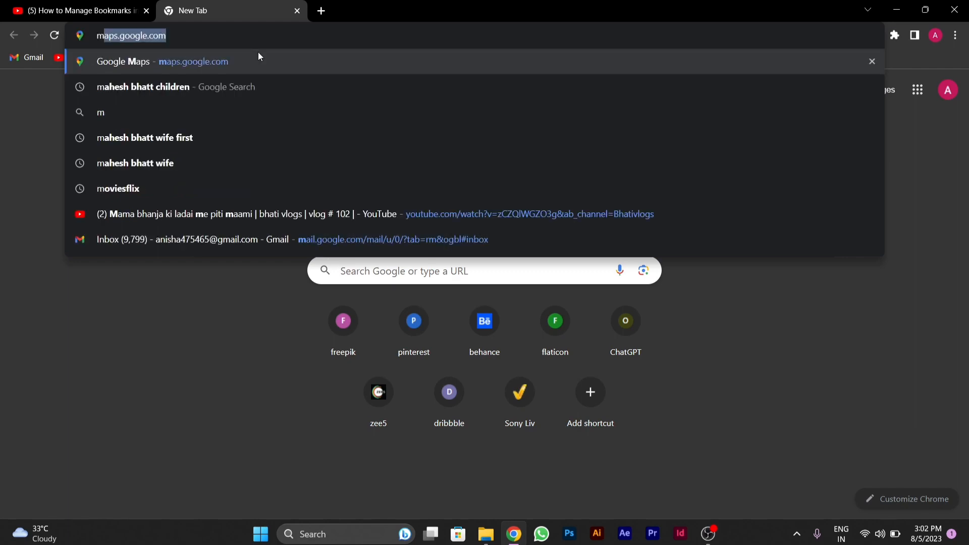
text(microsoft.com/en-in/)
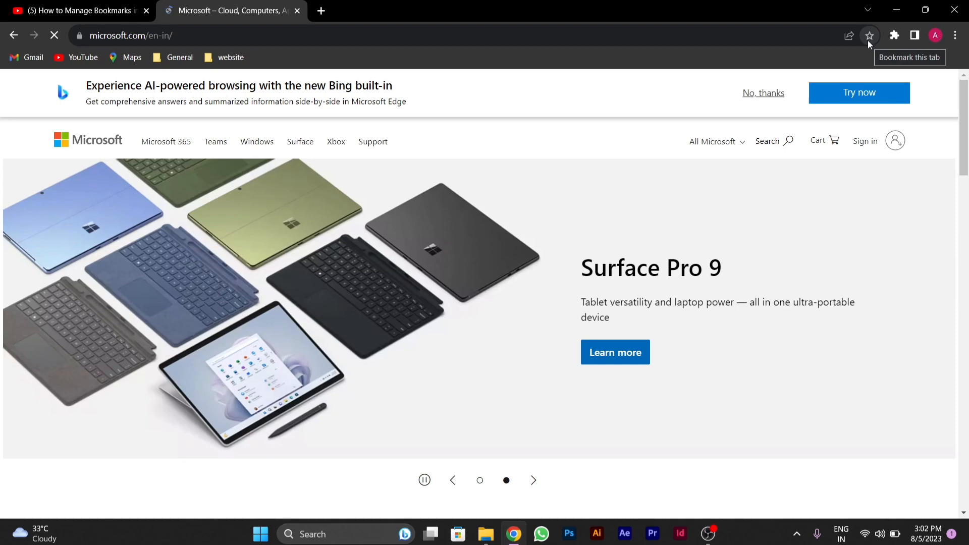
Step: Star the Microsoft page and choose the 'website' folder for the bookmark
click(869, 36)
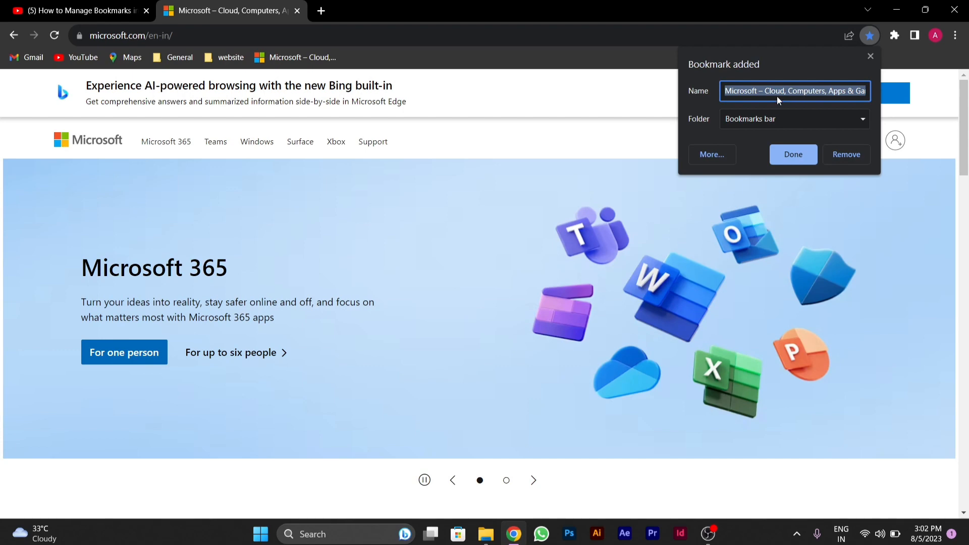
click(793, 119)
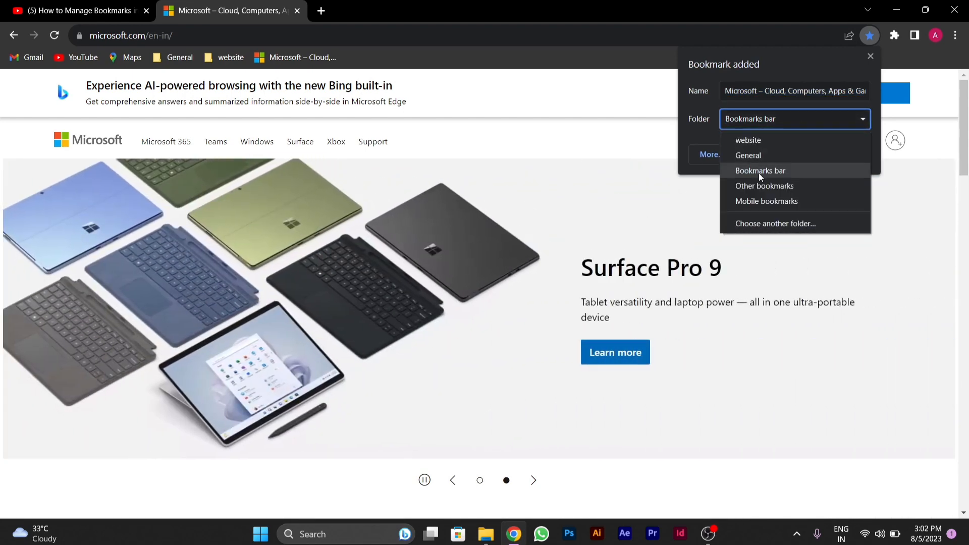
mouse_move(748, 155)
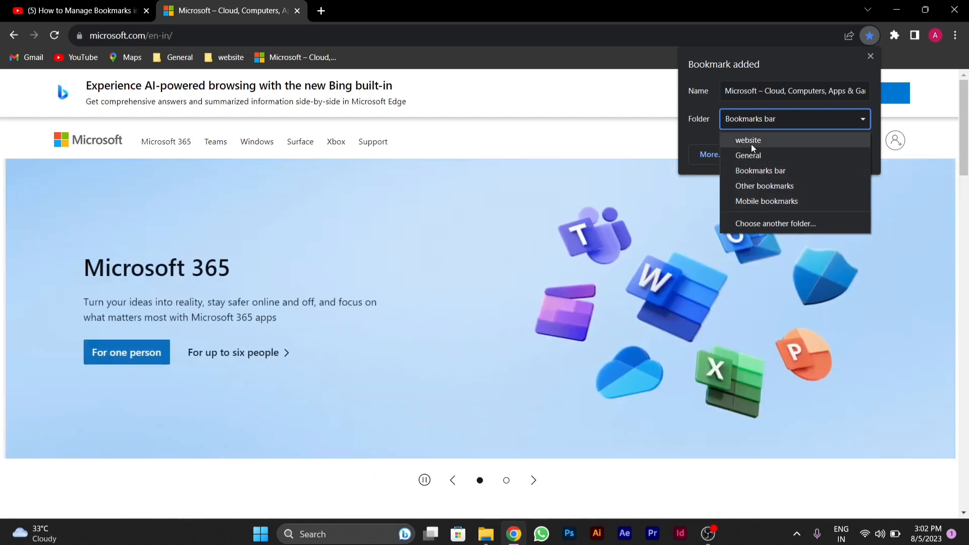
click(747, 140)
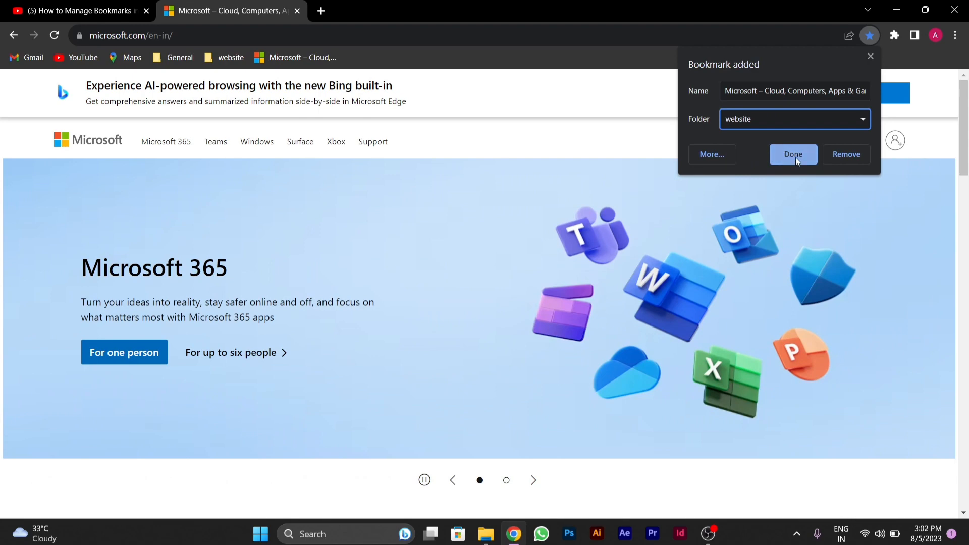
click(792, 154)
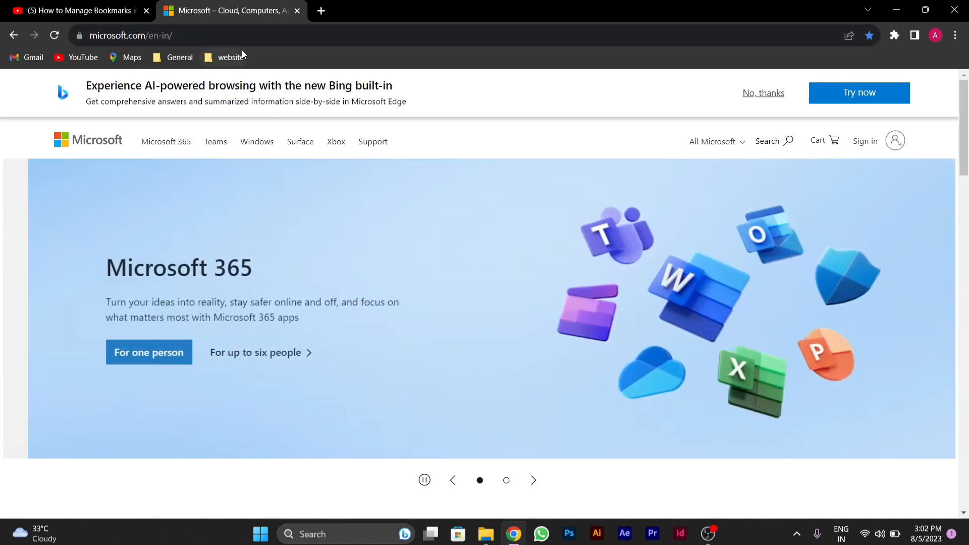
mouse_move(230, 57)
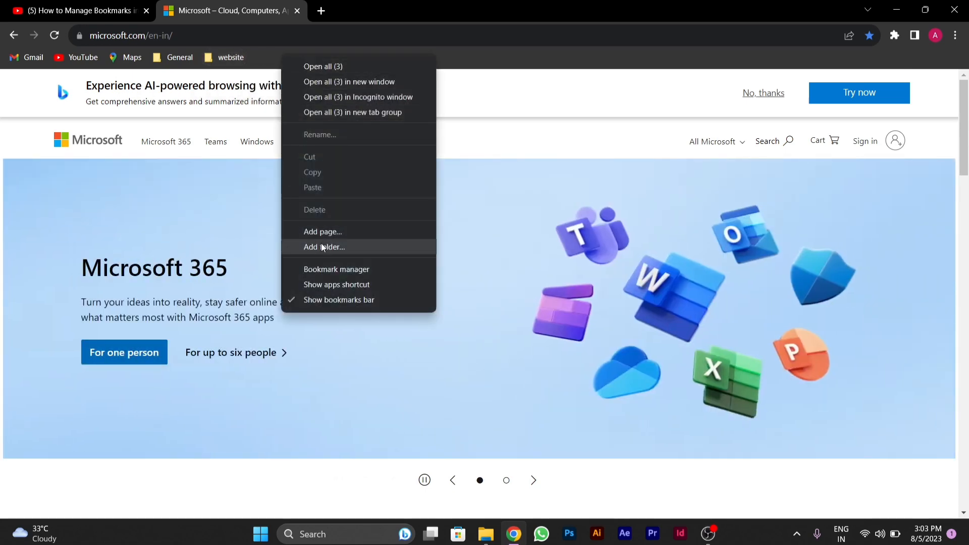
Step: Create and save a bookmarks folder named 'study'
click(324, 246)
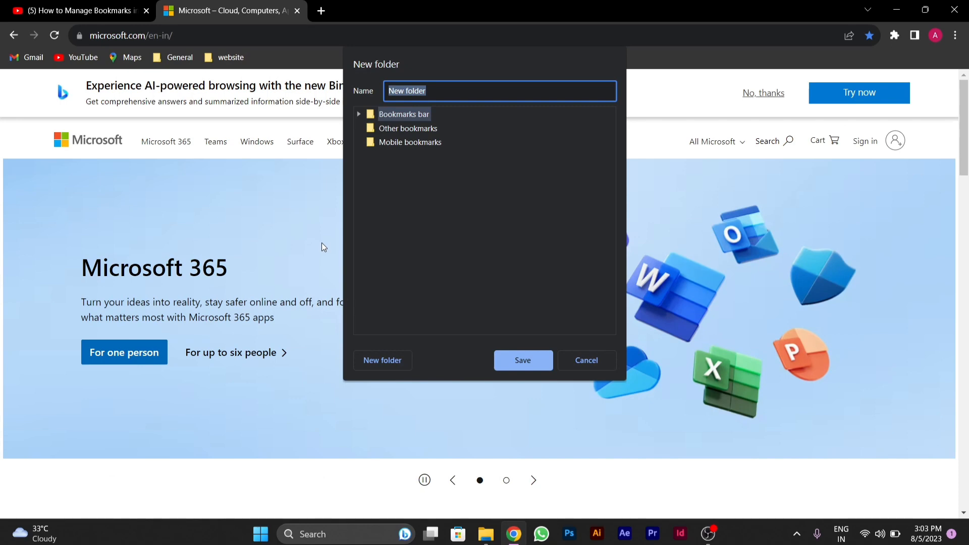
text(study)
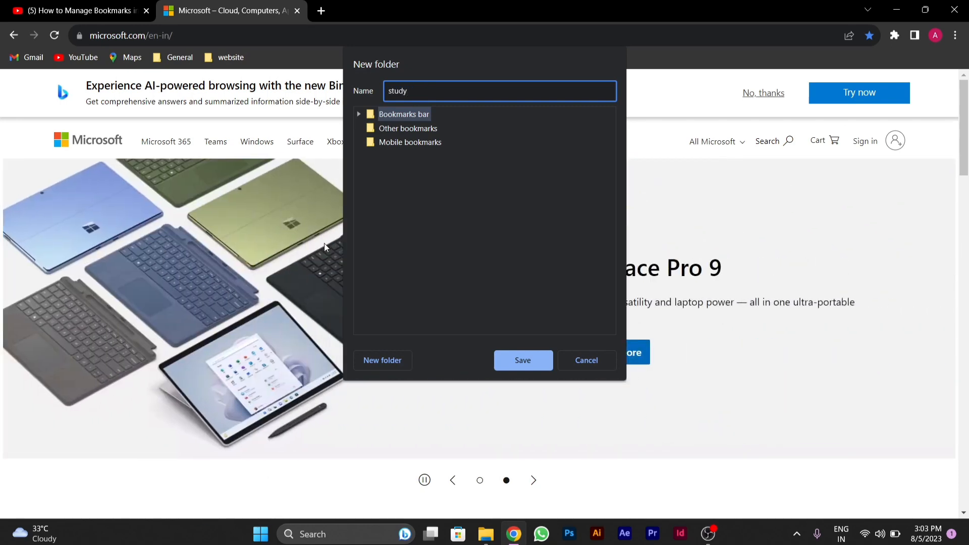
click(522, 360)
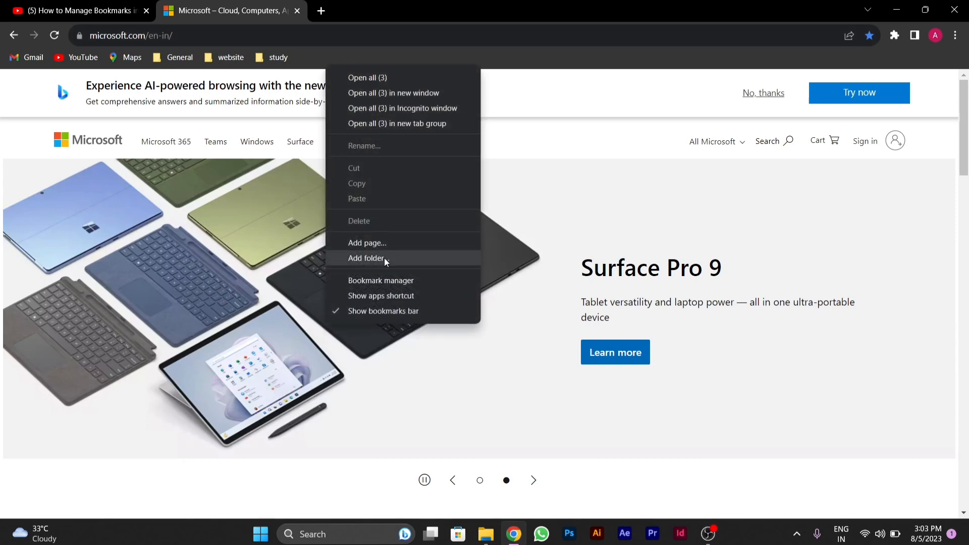
Step: Create and save a bookmarks folder named 'reserch'
click(366, 258)
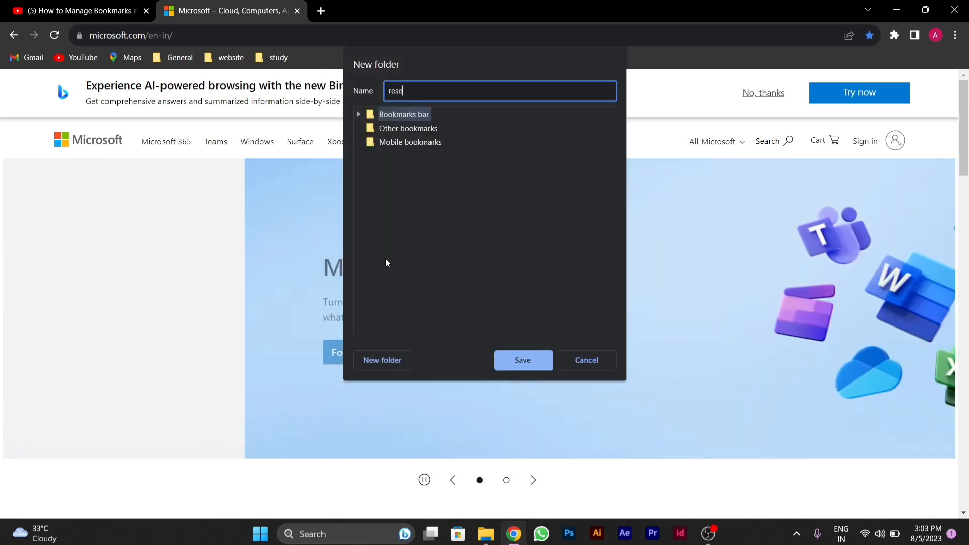
click(522, 360)
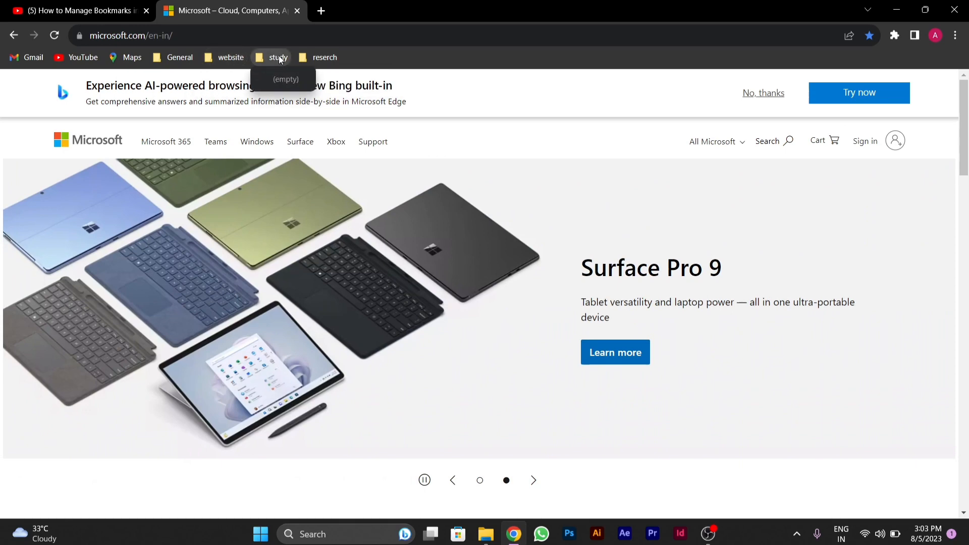
mouse_move(315, 15)
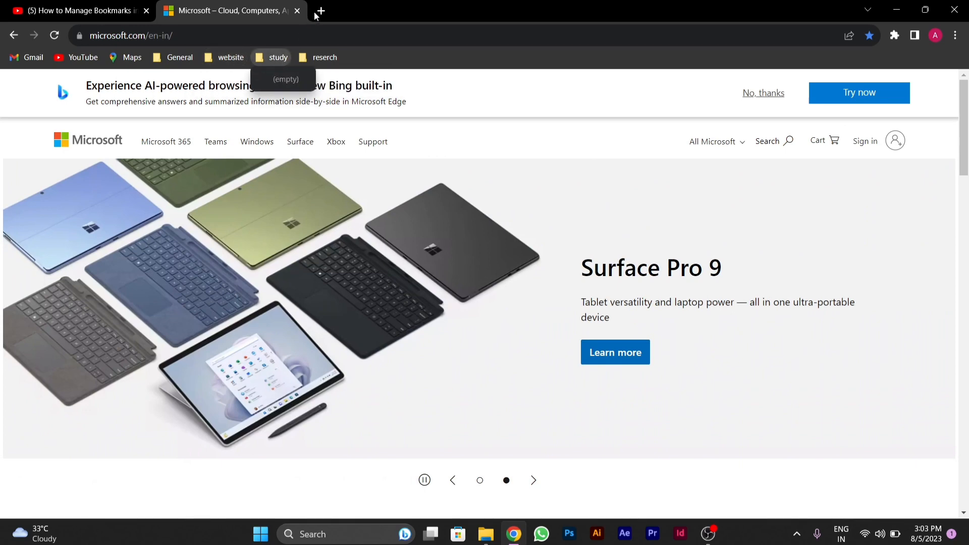